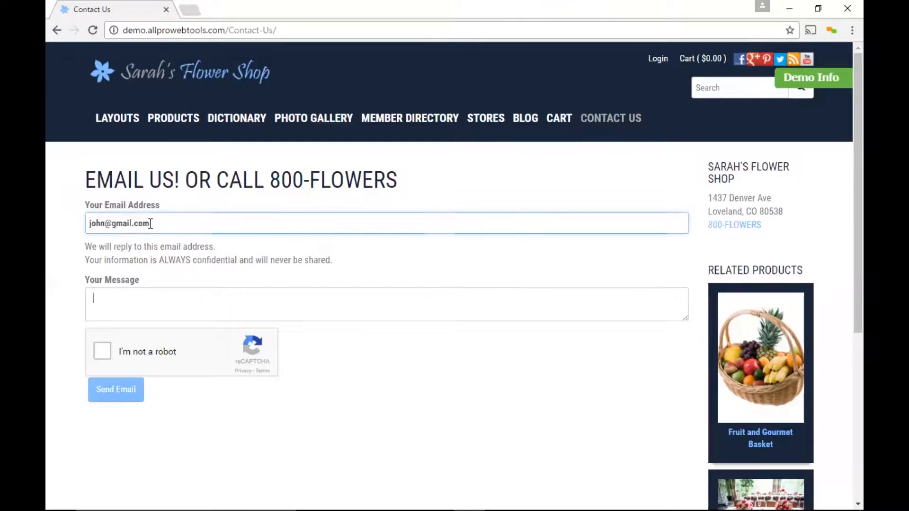
# Write the contact-form message 'Hello! I would like to ask about ordering some flowers!'.
pyautogui.write('Hello!')
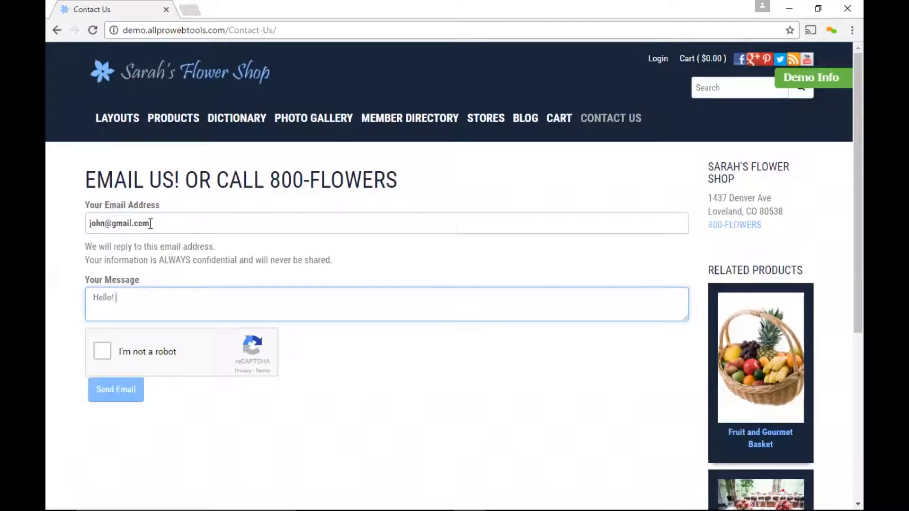
pyautogui.write('I would like to ask about ordering some flowers!')
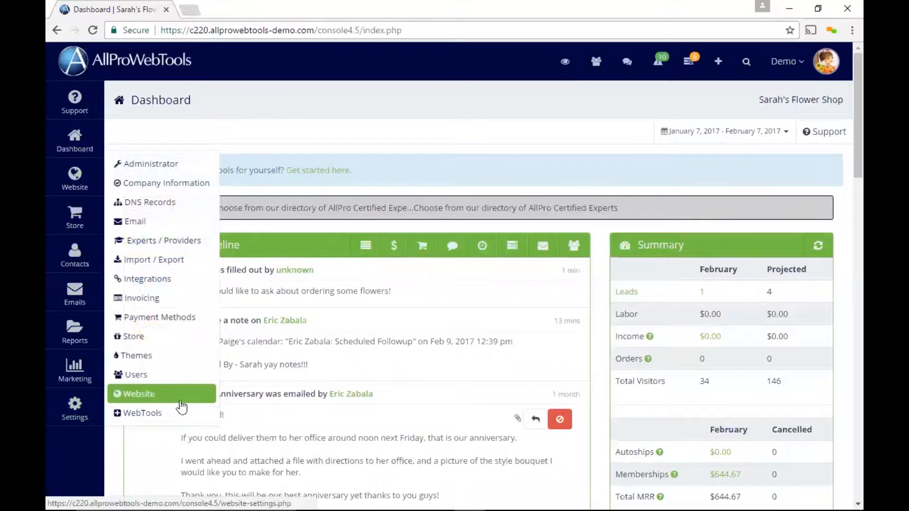
pyautogui.click(142, 413)
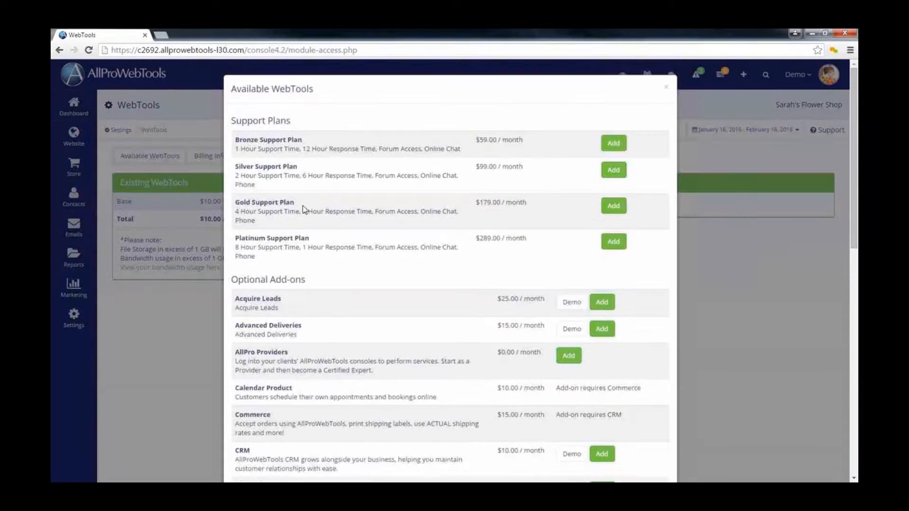
pyautogui.scroll(-3)
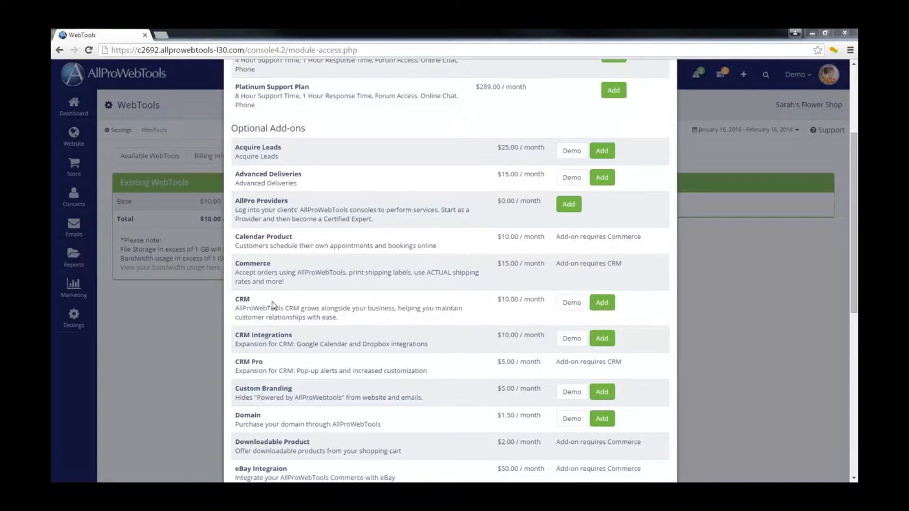
pyautogui.click(601, 303)
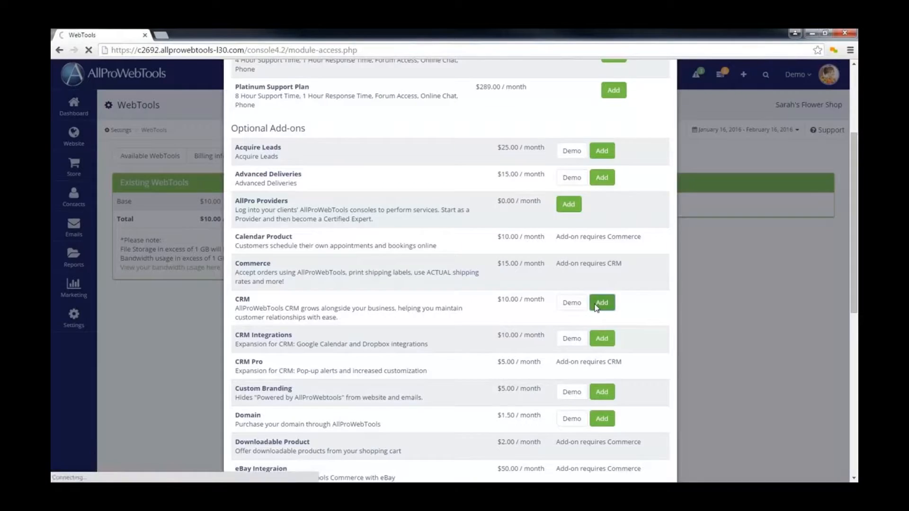
pyautogui.click(602, 302)
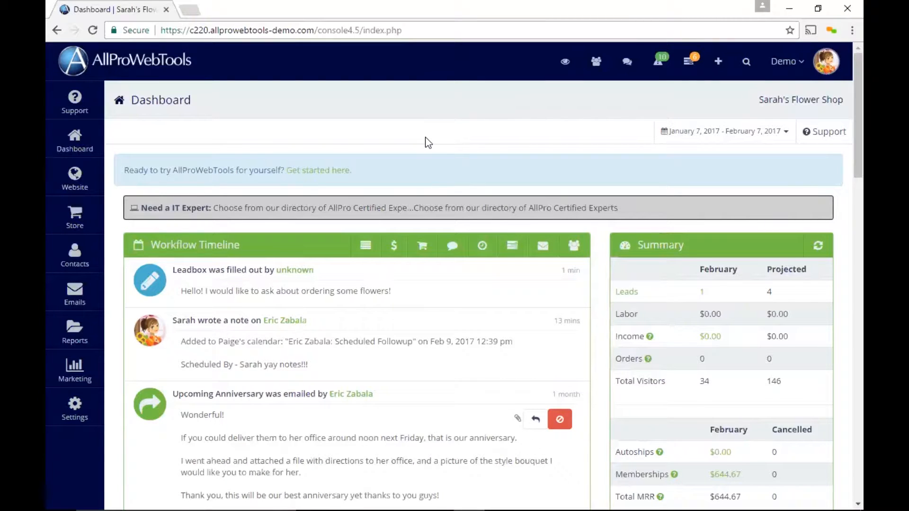
# Go to Settings > Administrator and bring the Recaptcha Configuration panel into view.
pyautogui.click(74, 406)
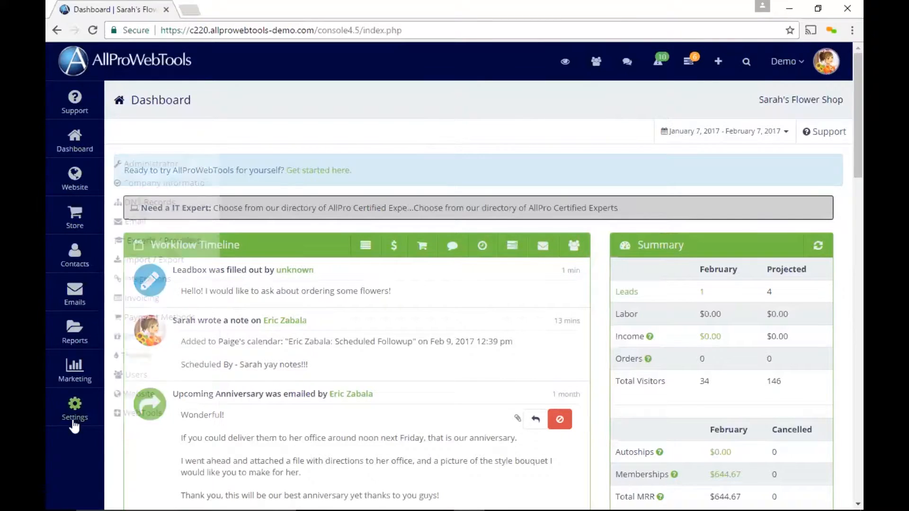
pyautogui.click(74, 409)
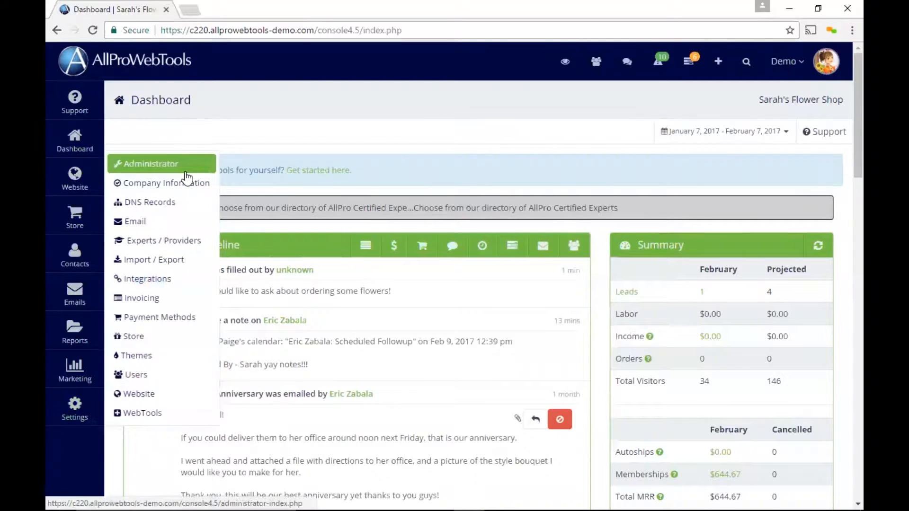
pyautogui.click(150, 163)
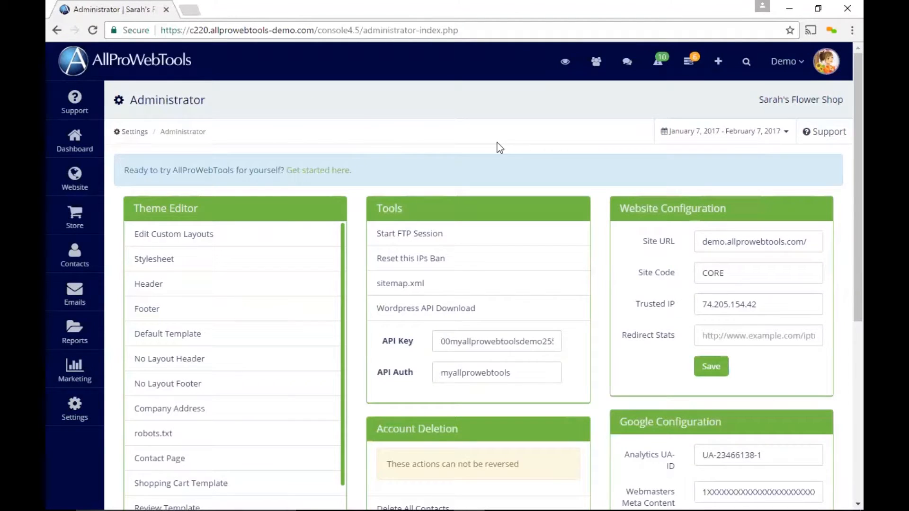
pyautogui.scroll(-3)
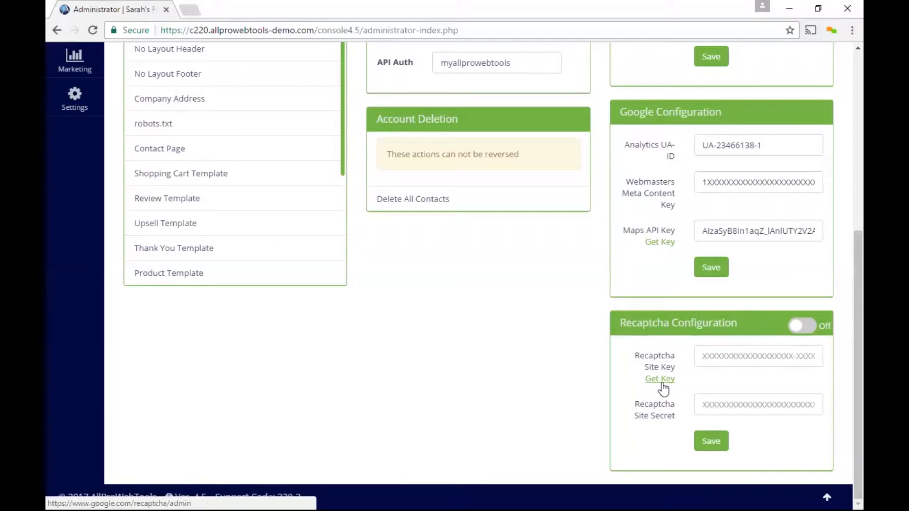
# Register a new reCAPTCHA site labelled AllProWebTools for allprowebtools.com to get its keys.
pyautogui.click(659, 379)
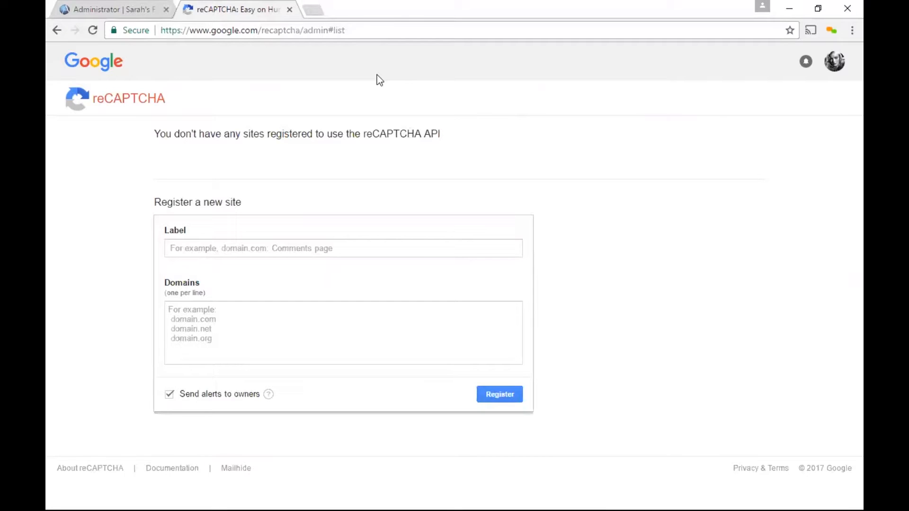
pyautogui.moveTo(691, 44)
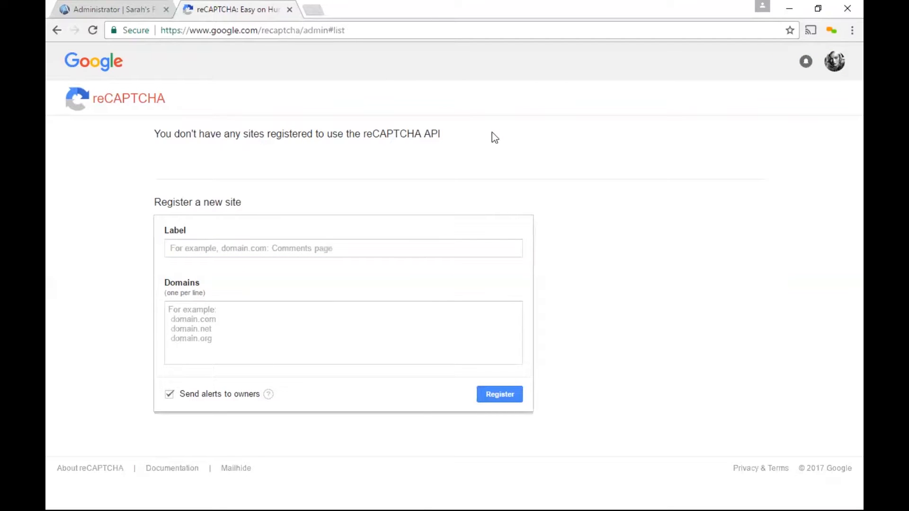
pyautogui.click(342, 248)
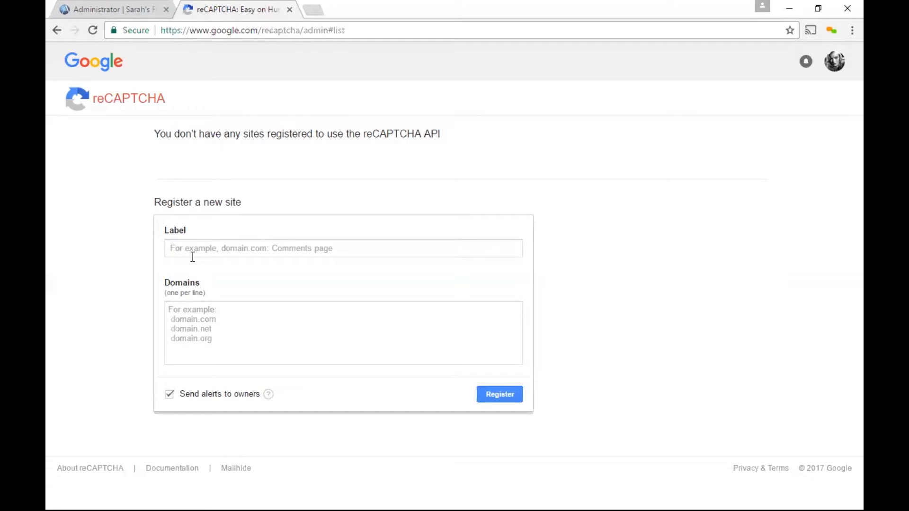
pyautogui.write('AllProWebTools')
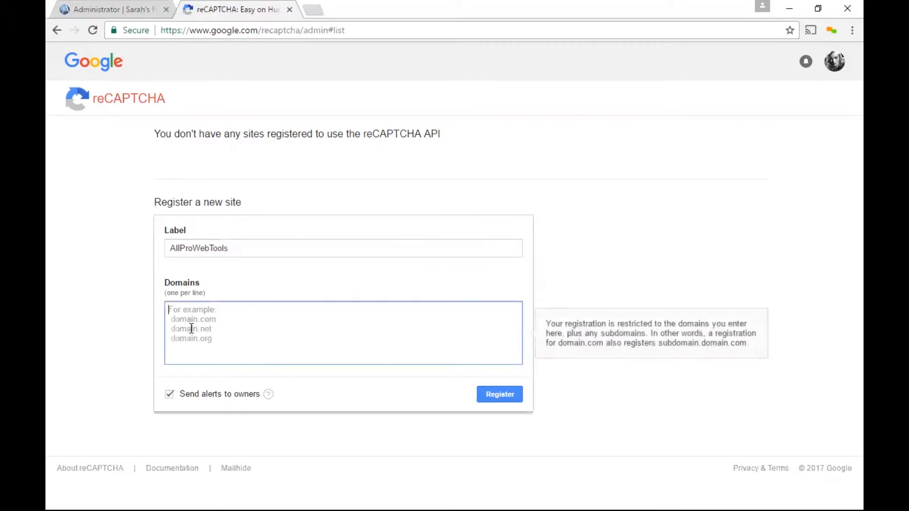
pyautogui.moveTo(132, 319)
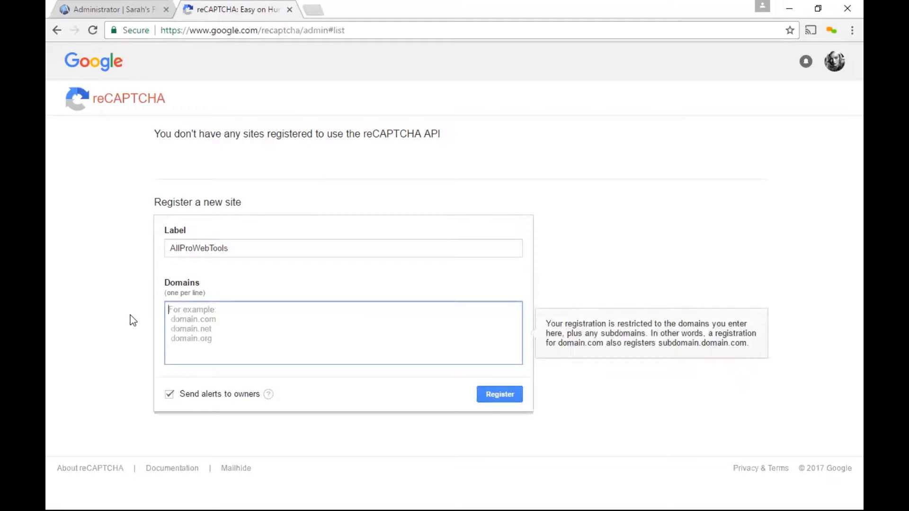
pyautogui.write('a')
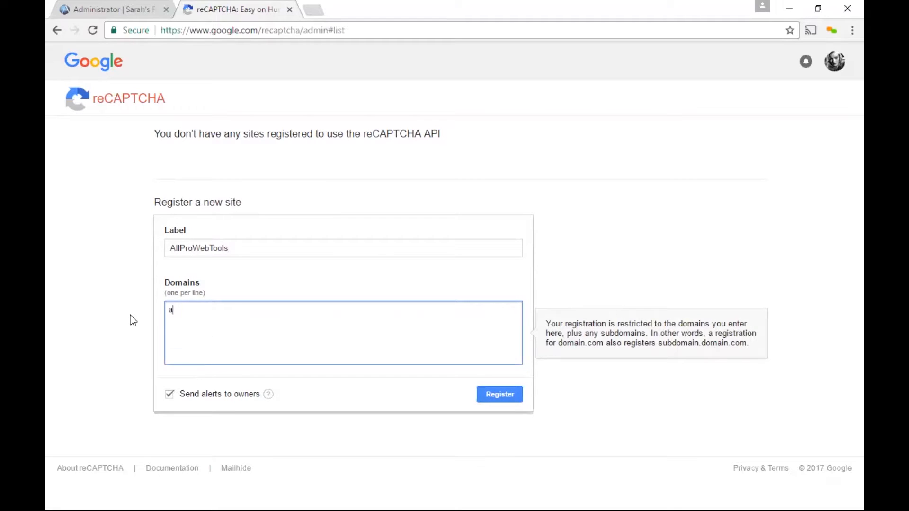
pyautogui.write('llprowebtools.c')
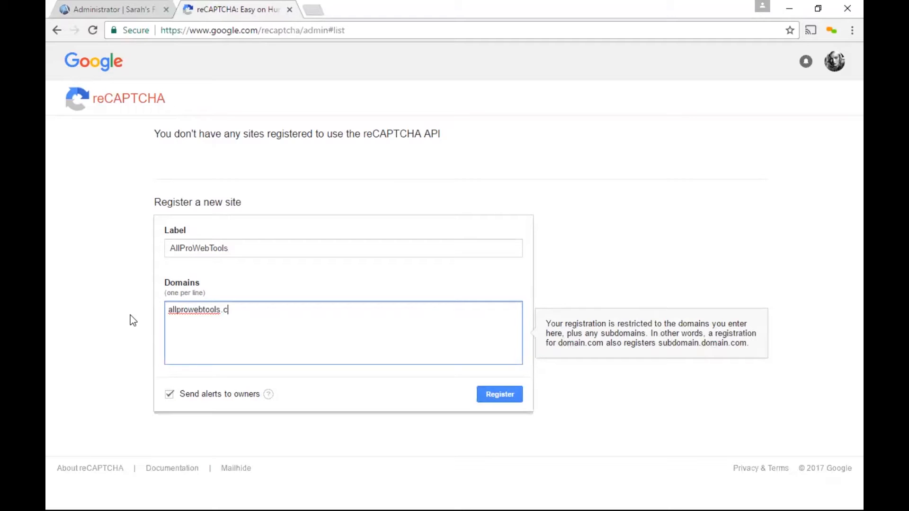
pyautogui.write('om')
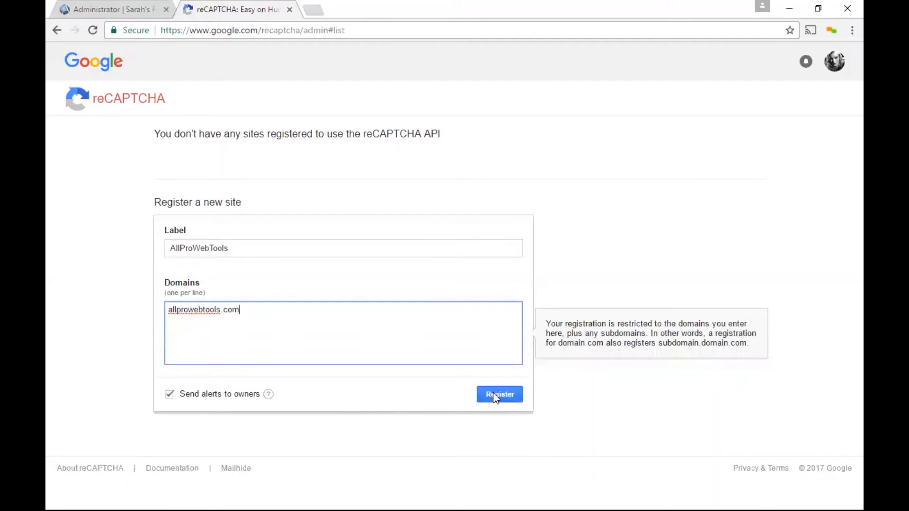
pyautogui.click(499, 394)
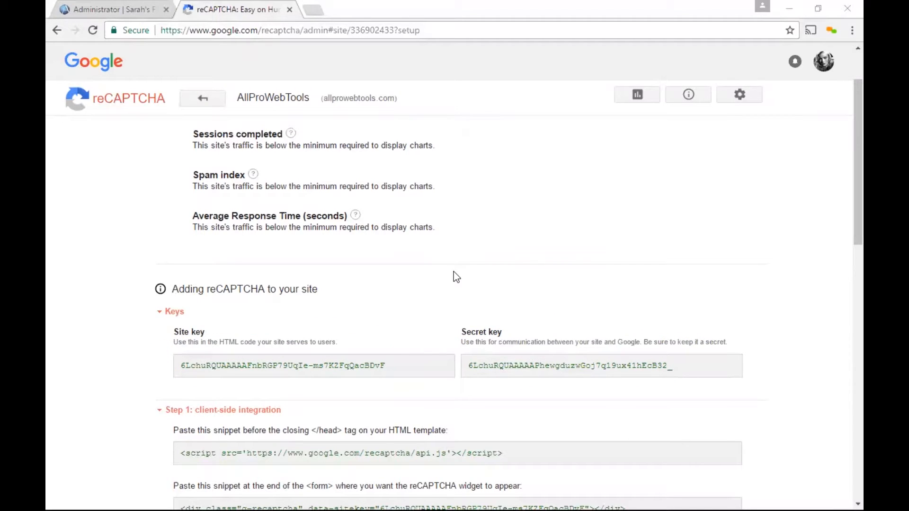
pyautogui.moveTo(347, 378)
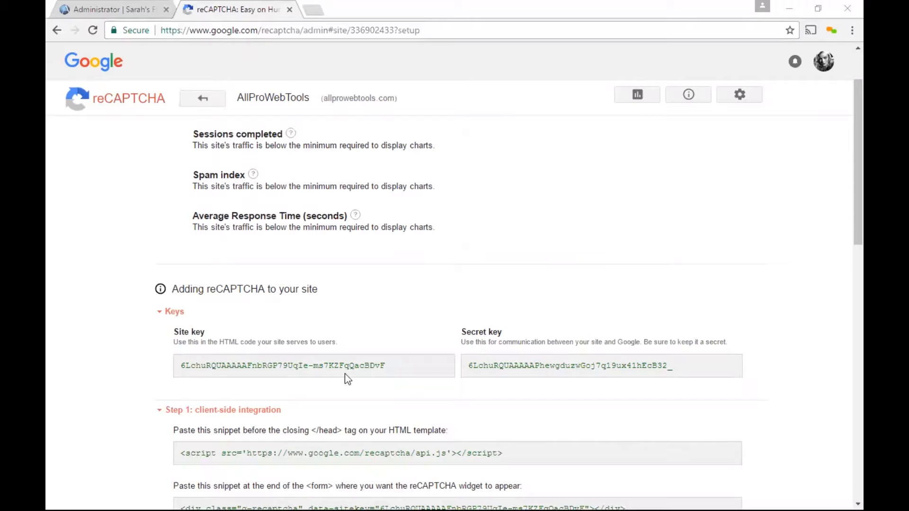
# Copy the Google site key into the Recaptcha Site Key field in AllProWebTools.
pyautogui.rightClick(327, 365)
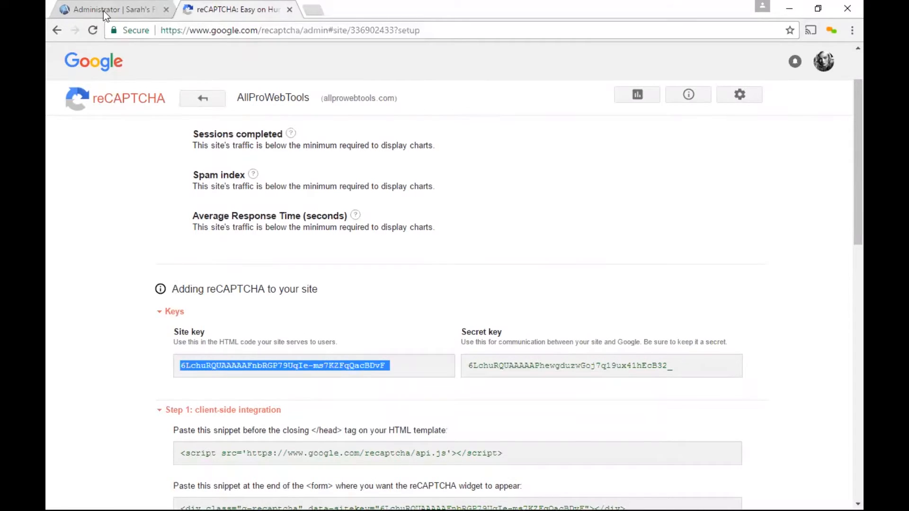
pyautogui.click(110, 9)
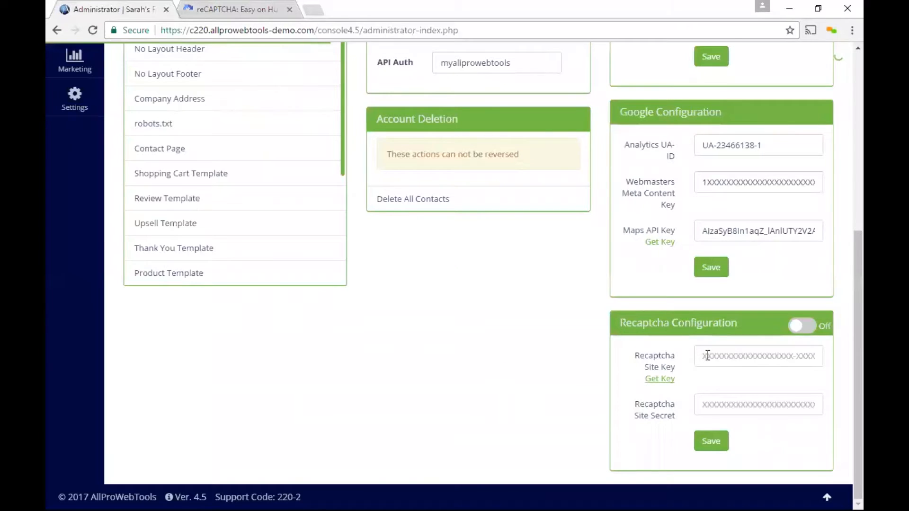
pyautogui.rightClick(758, 355)
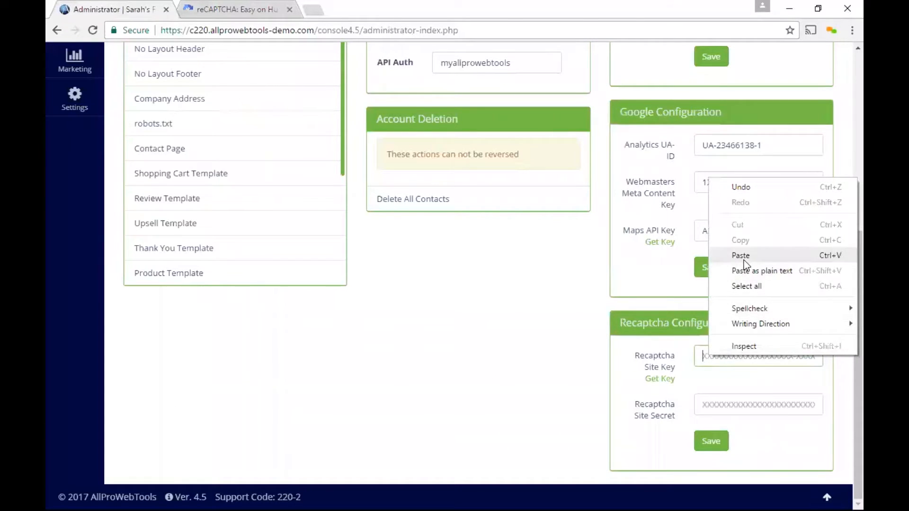
pyautogui.click(740, 255)
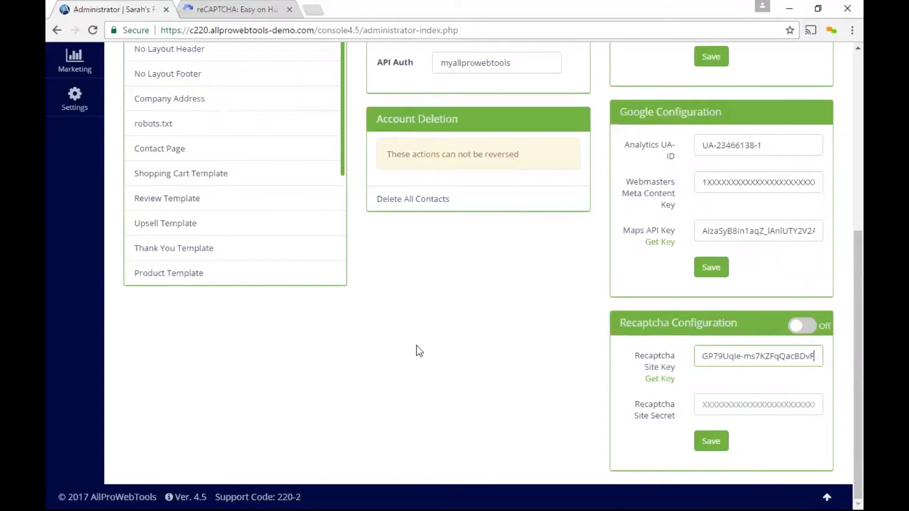
# Copy the Google secret key into the Recaptcha Site Secret field.
pyautogui.click(238, 9)
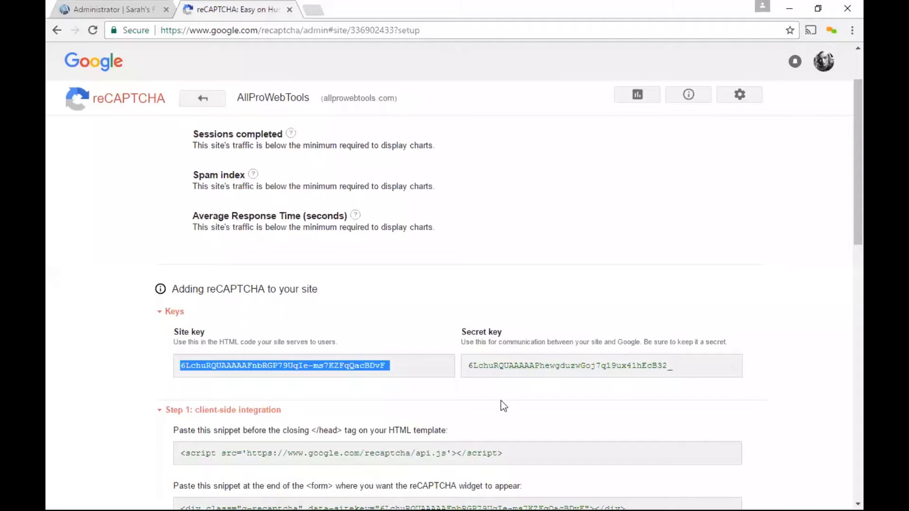
pyautogui.rightClick(601, 365)
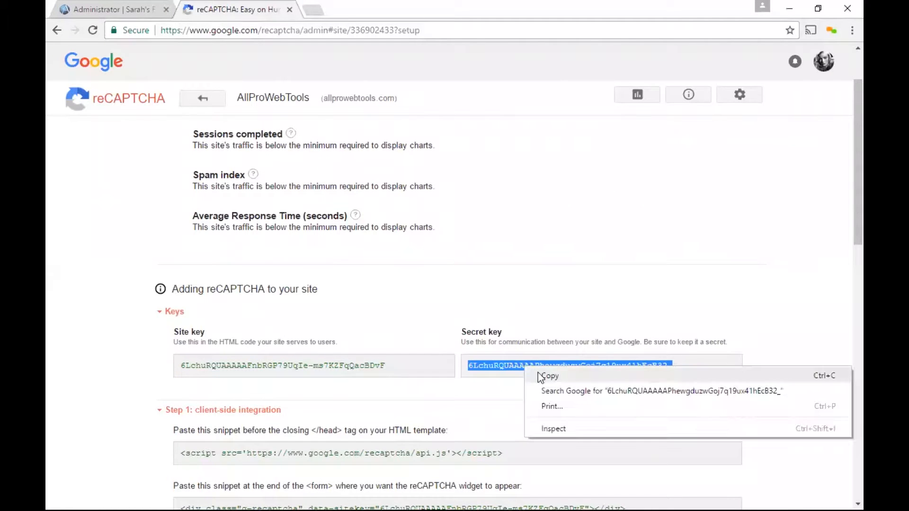
pyautogui.click(549, 376)
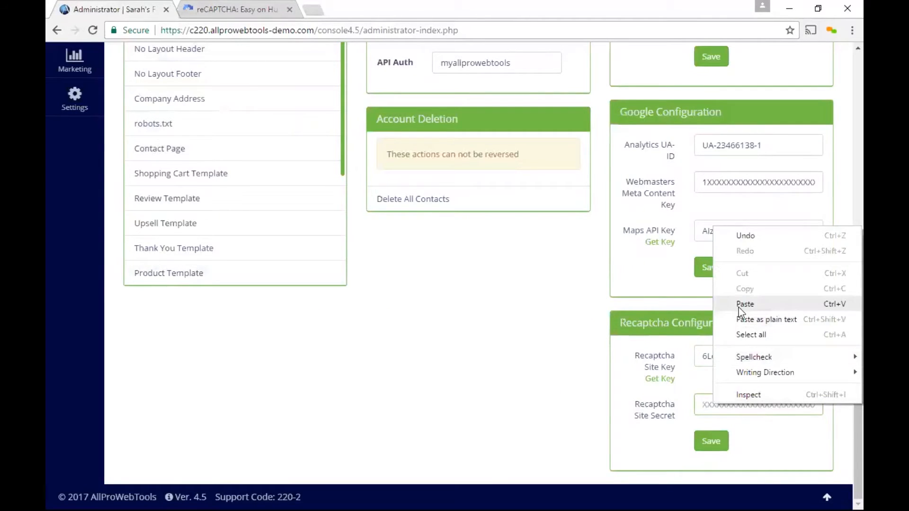
pyautogui.click(745, 303)
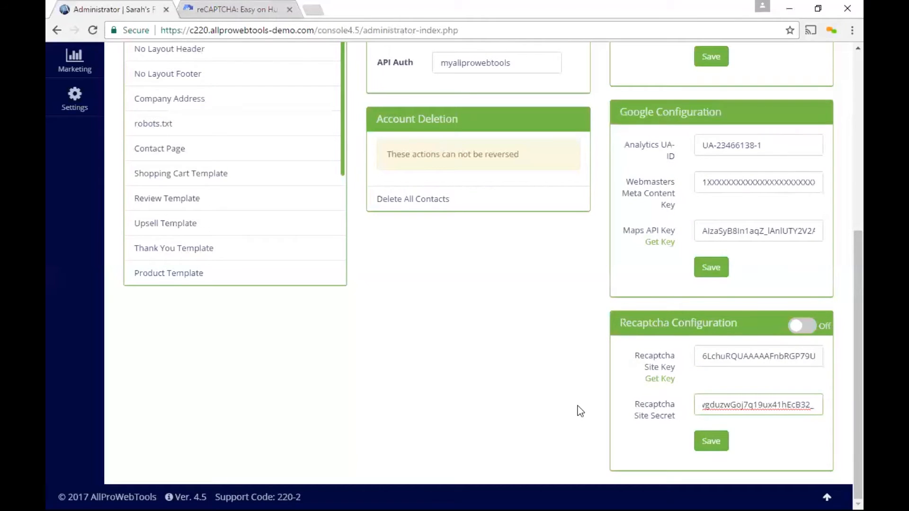
pyautogui.moveTo(707, 468)
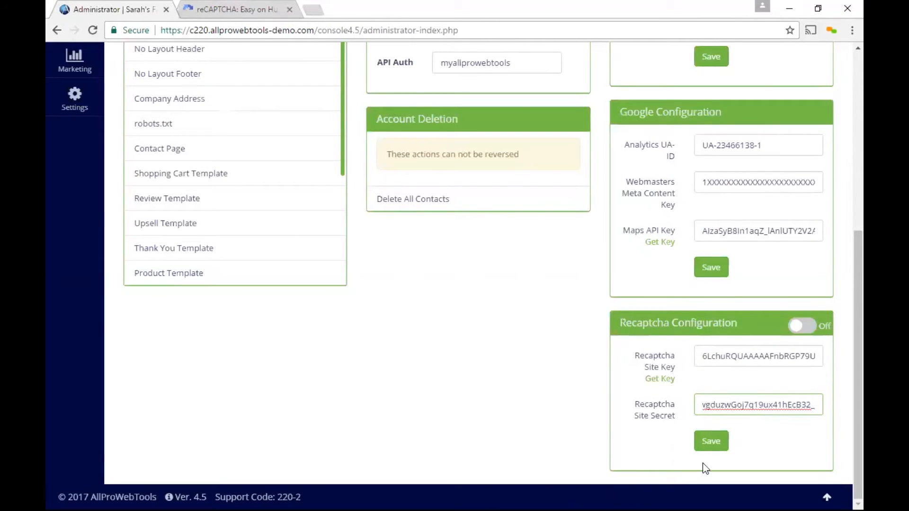
# Save the reCAPTCHA key and secret and switch Recaptcha from Off to On.
pyautogui.click(711, 441)
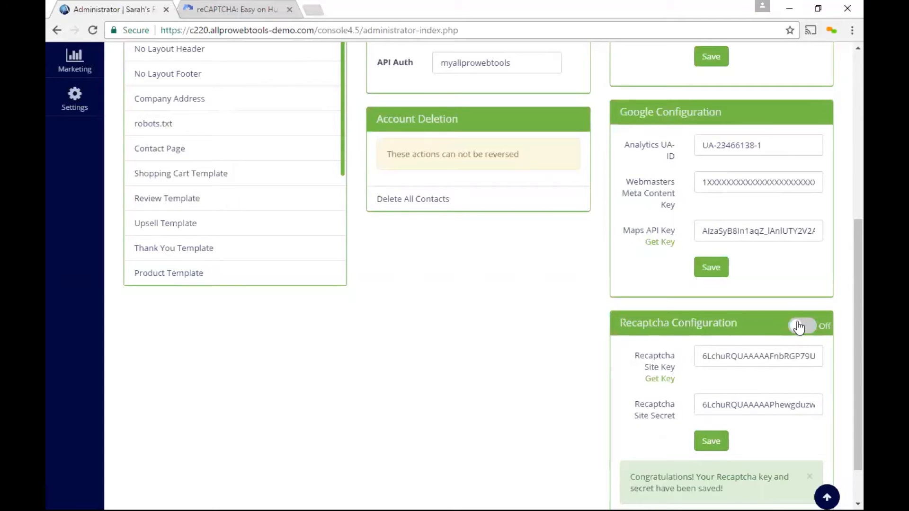
pyautogui.click(803, 325)
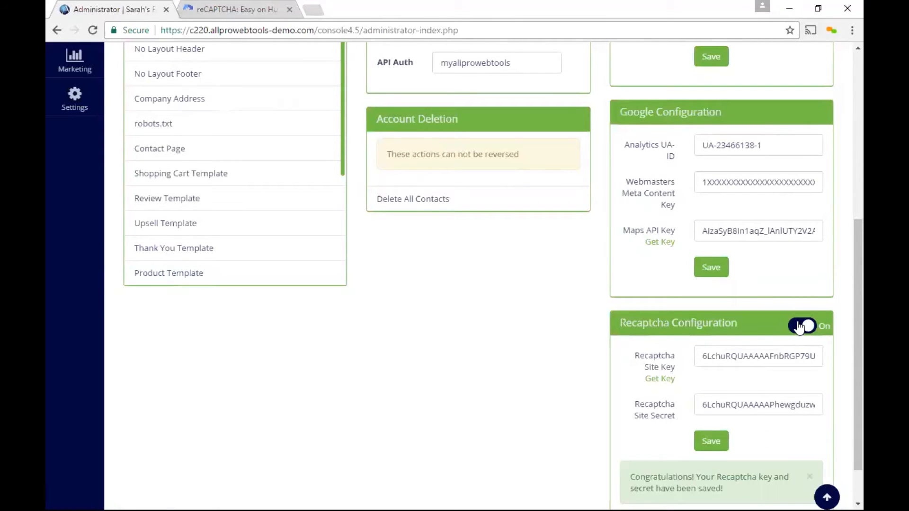
pyautogui.scroll(3)
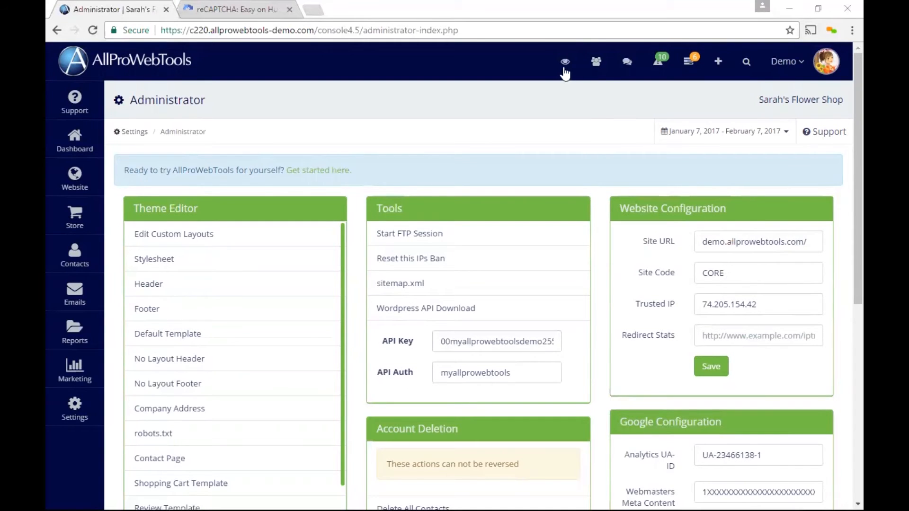
# View the live Sarah's Flower Shop website and go to its Contact Us page.
pyautogui.click(564, 62)
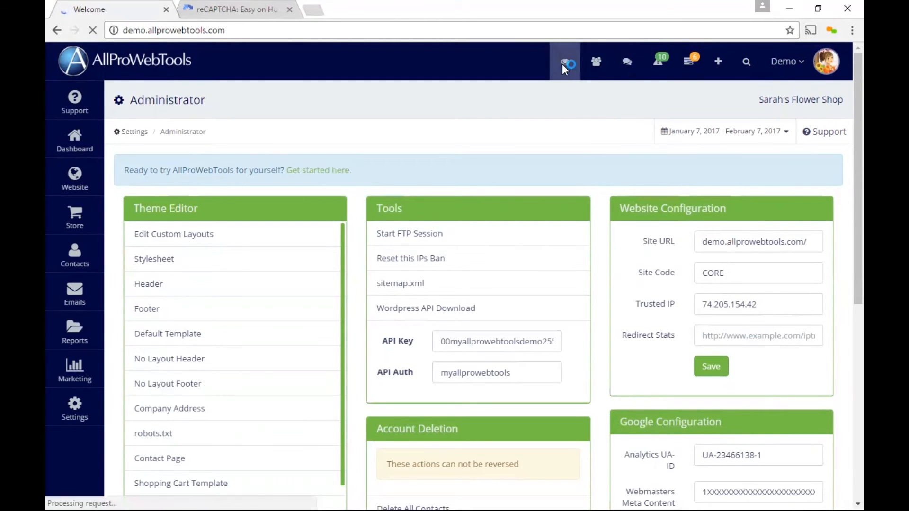
pyautogui.click(565, 62)
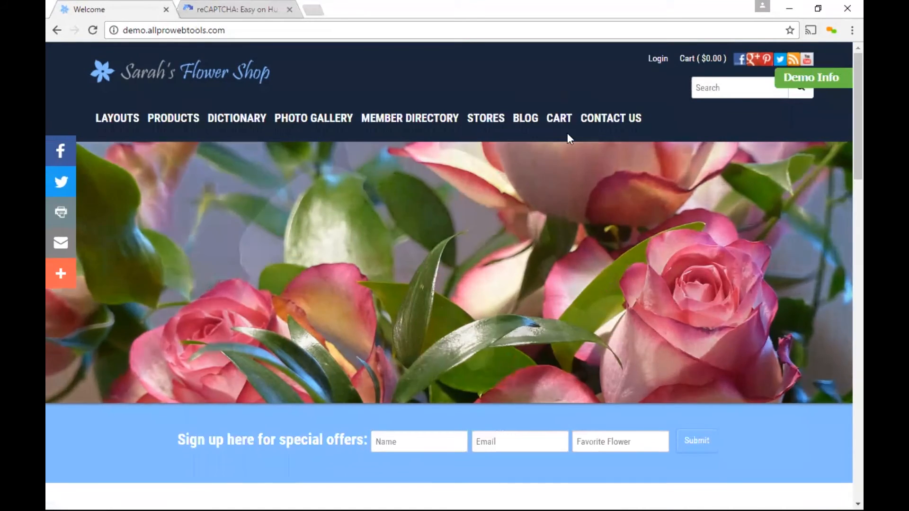
pyautogui.click(610, 119)
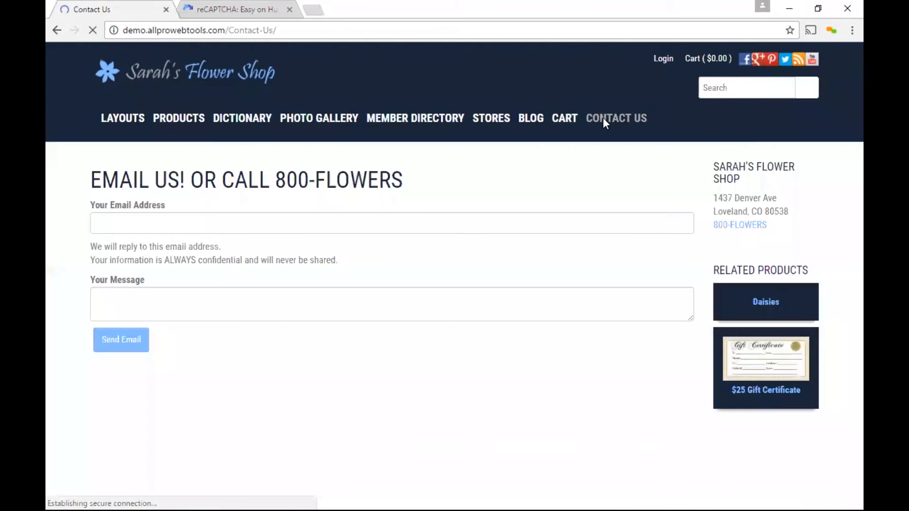